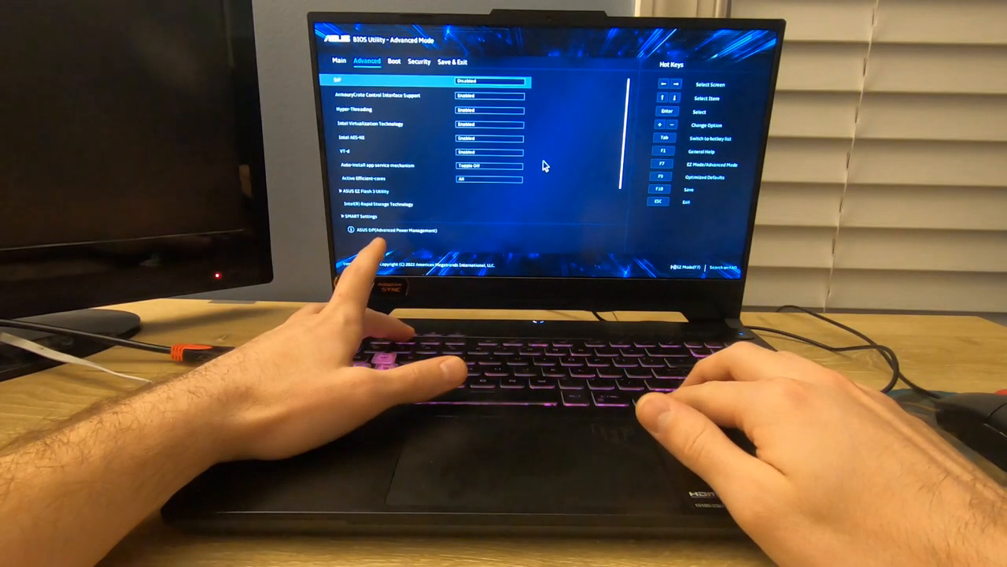
- Move to the virtualization settings in the BIOS Advanced tab
{"action": "key", "text": "Down"}
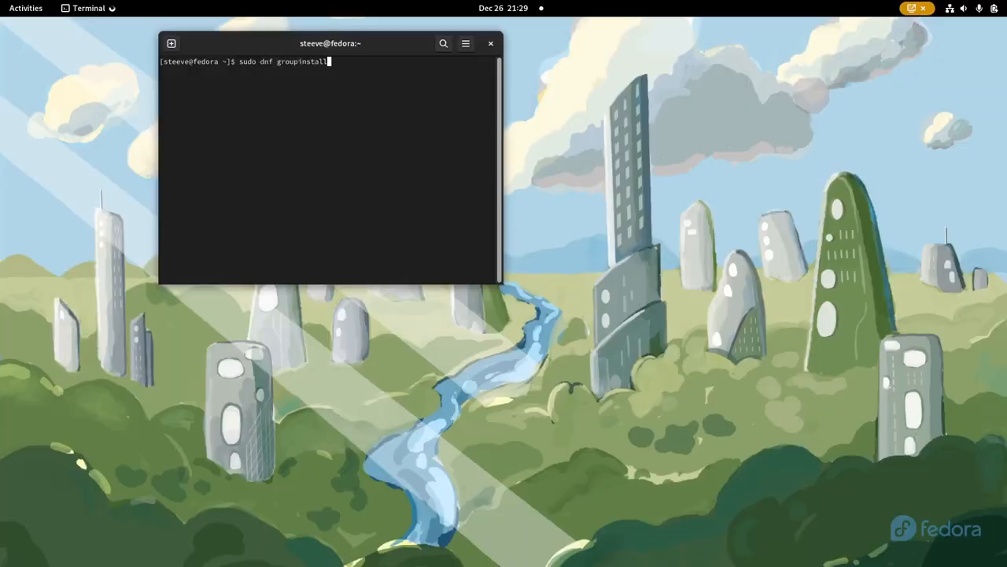
- Install the virtualization package group with sudo dnf groupinstall --with-optional virtualization
{"action": "type", "text": "--with-optional virtual"}
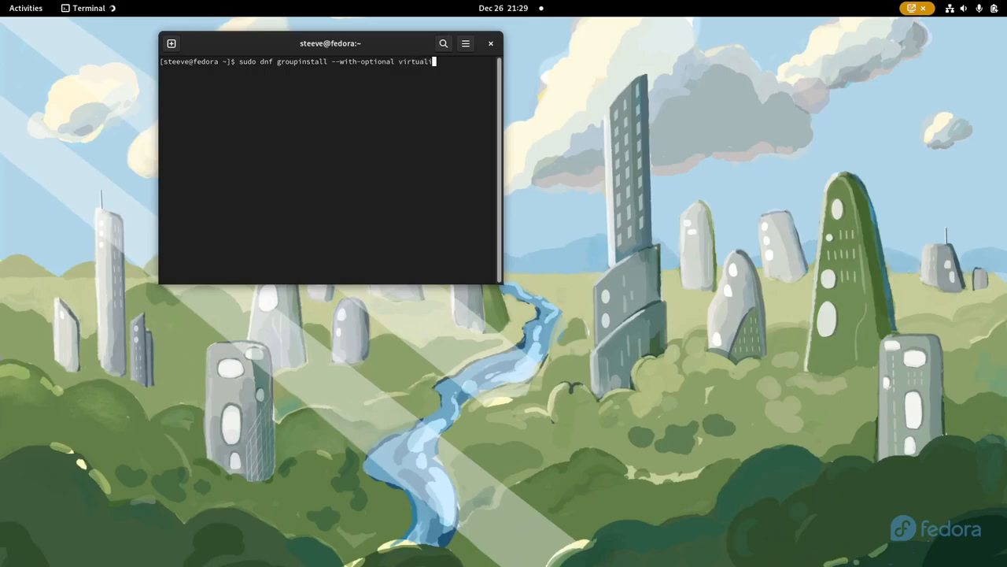
{"action": "key", "text": "Return"}
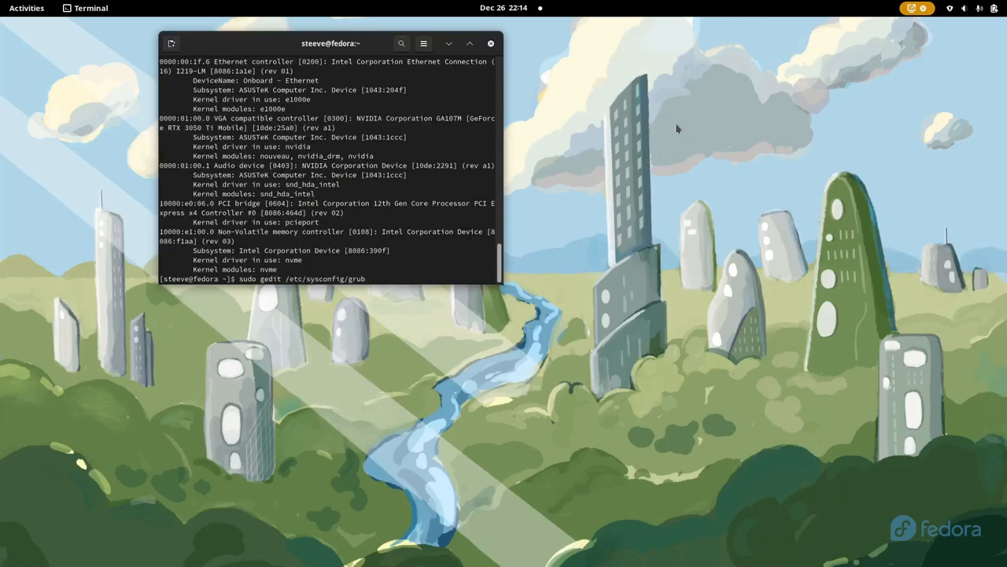
- Edit /etc/sysconfig/grub to add intel_iommu=on iommu=pt and vfio-pci ids, then close it
{"action": "key", "text": "Return"}
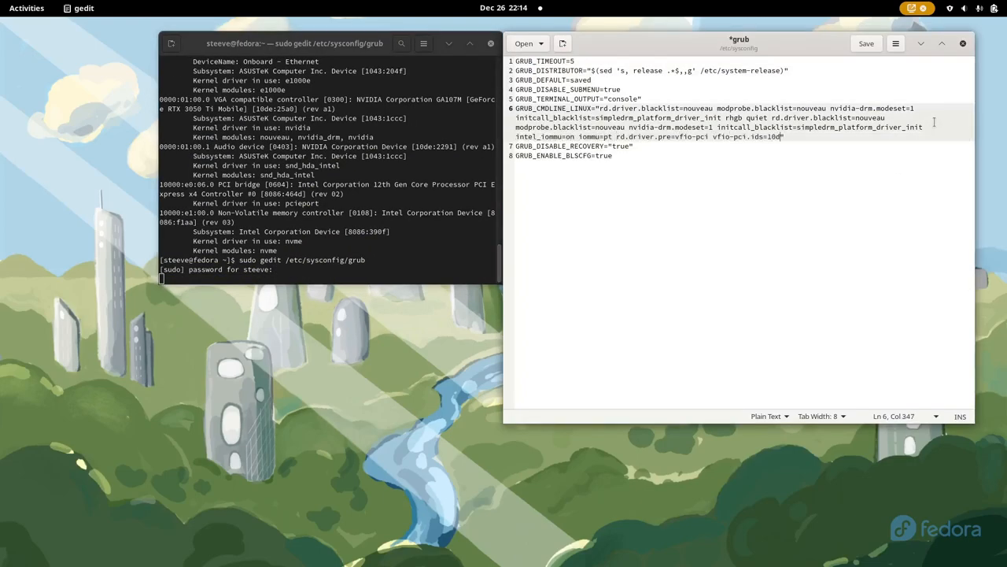
{"action": "left_click", "coordinate": [963, 44]}
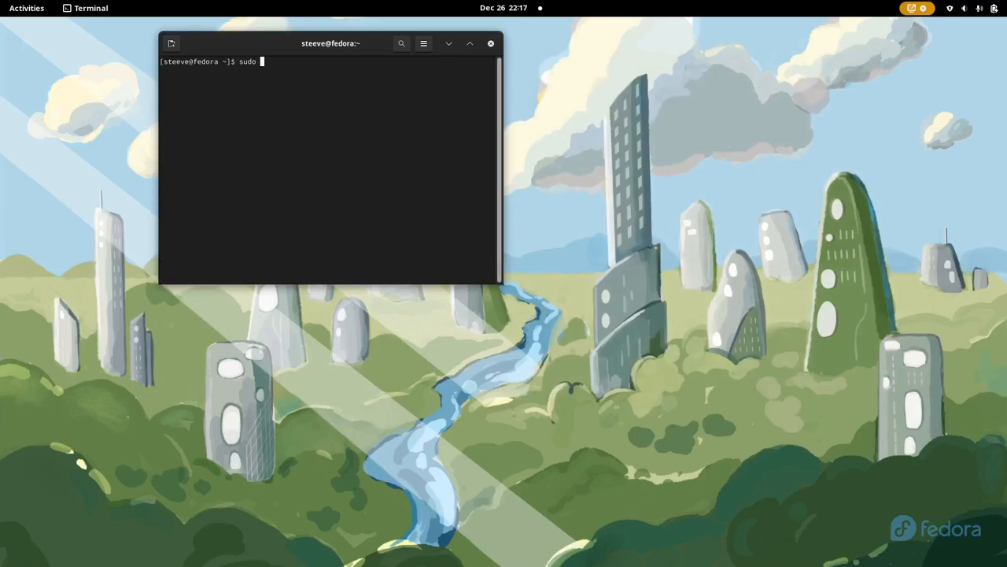
- Bring up /etc/dracut.conf.d/local.conf in gedit for editing
{"action": "type", "text": "gedit /etc/dracut.conf.d/local.conf"}
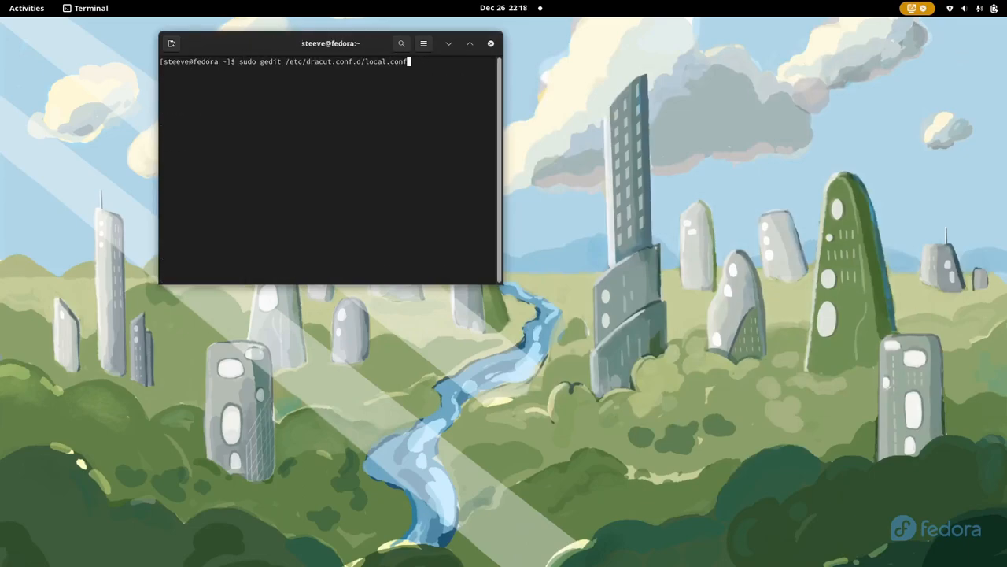
{"action": "key", "text": "Return"}
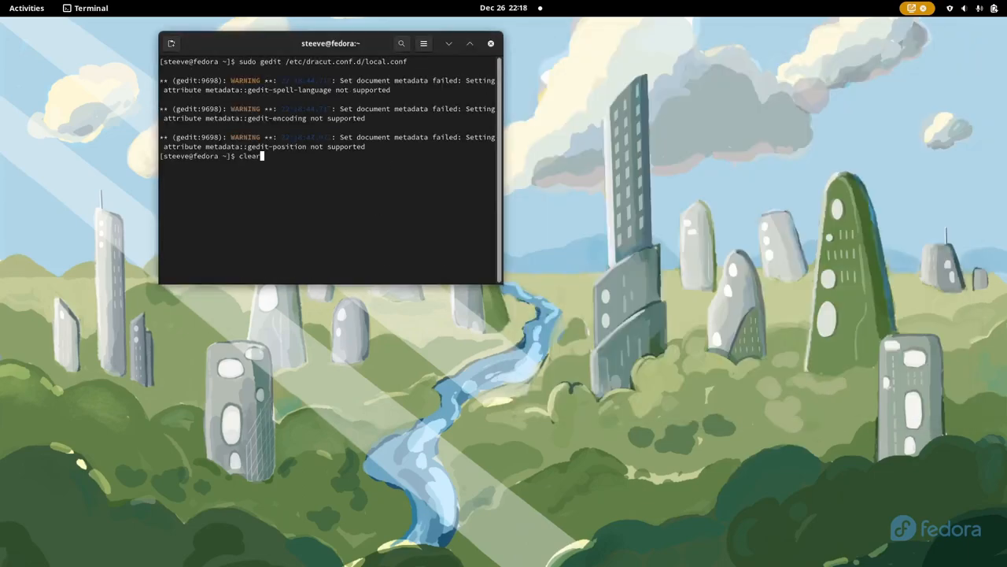